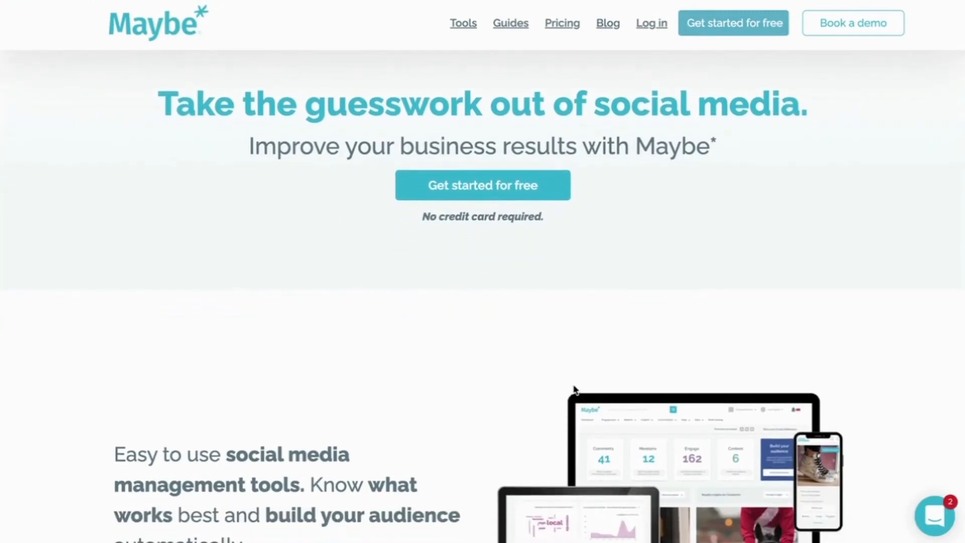
Step: Scroll down through the Maybe* homepage and back up before switching to Meta Business Suite
scroll("down", 3)
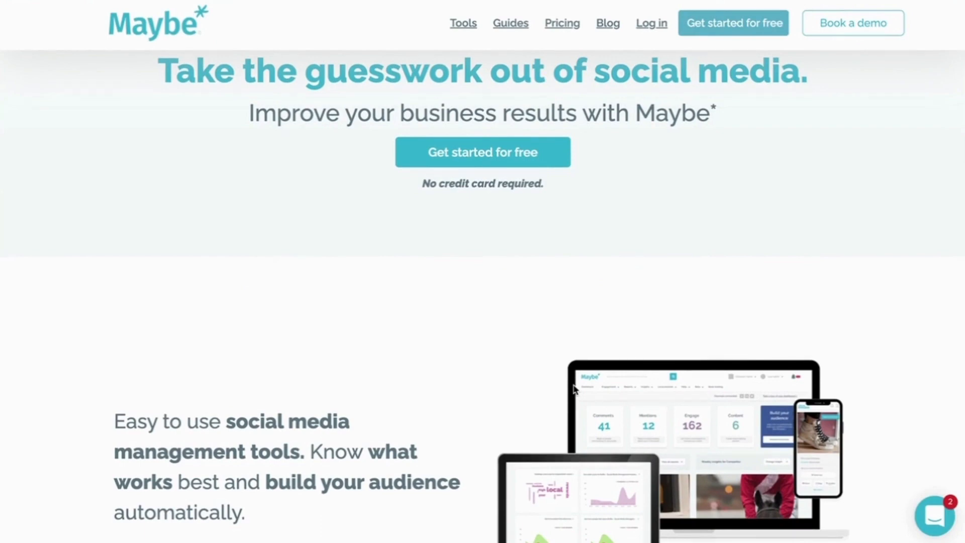
scroll("down", 3)
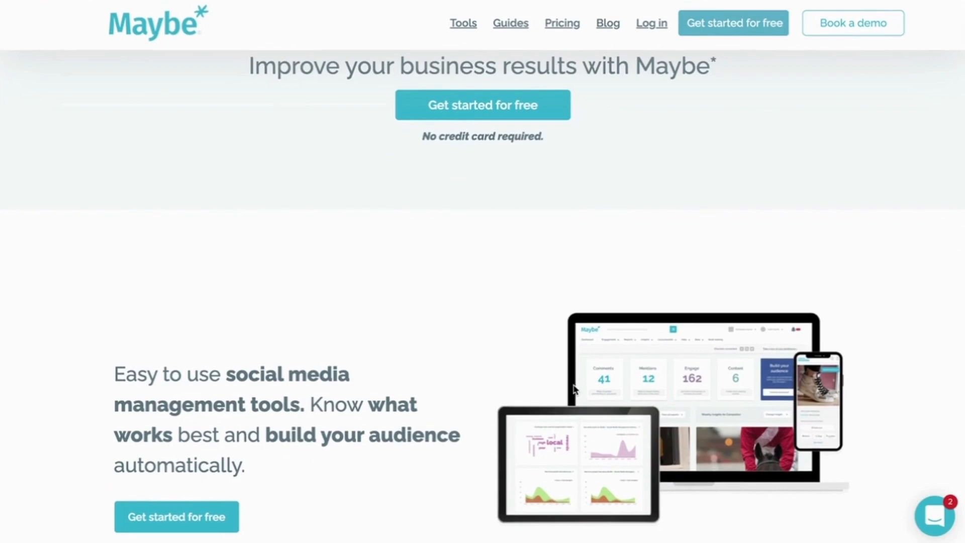
scroll("down", 3)
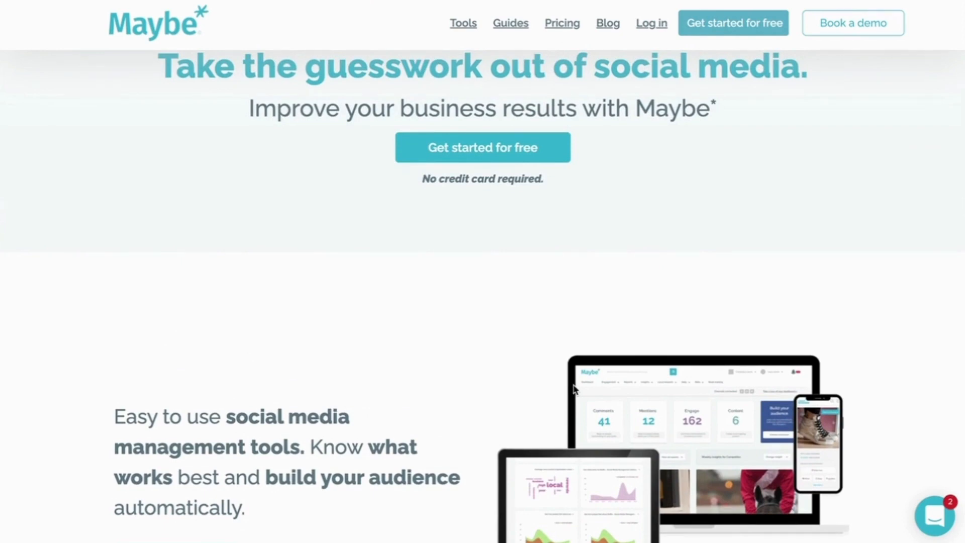
scroll("up", 3)
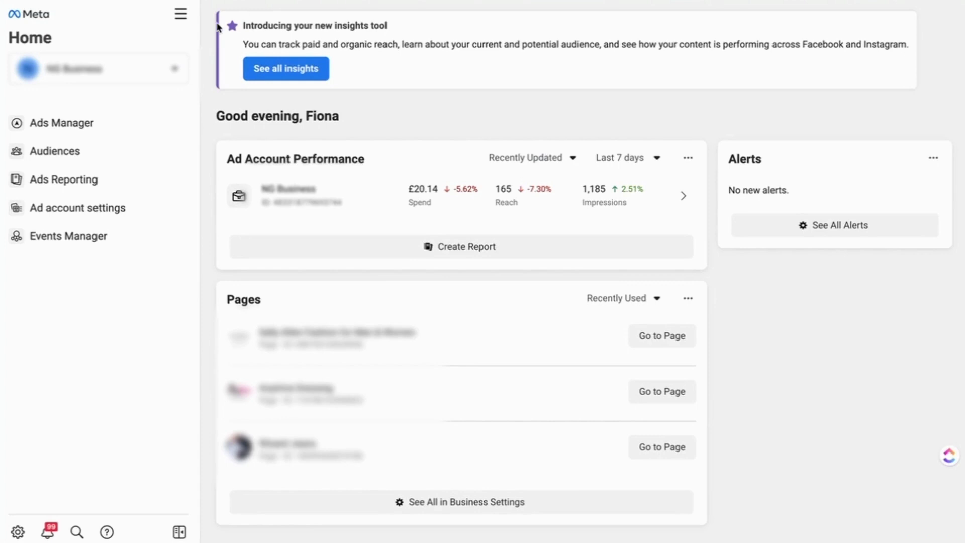
Step: Switch the home overview to Tambula Safaris and bring up the All tools menu
left_click(98, 68)
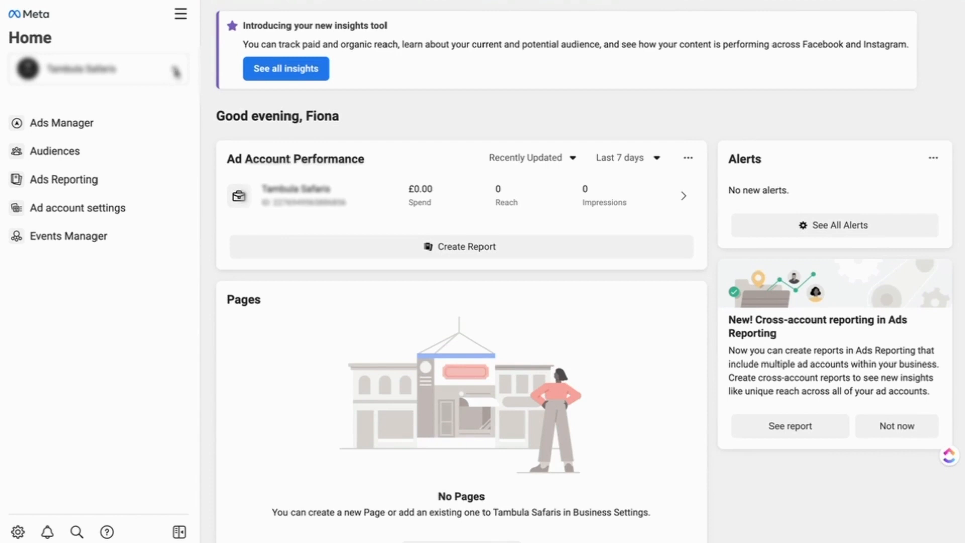
mouse_move(180, 13)
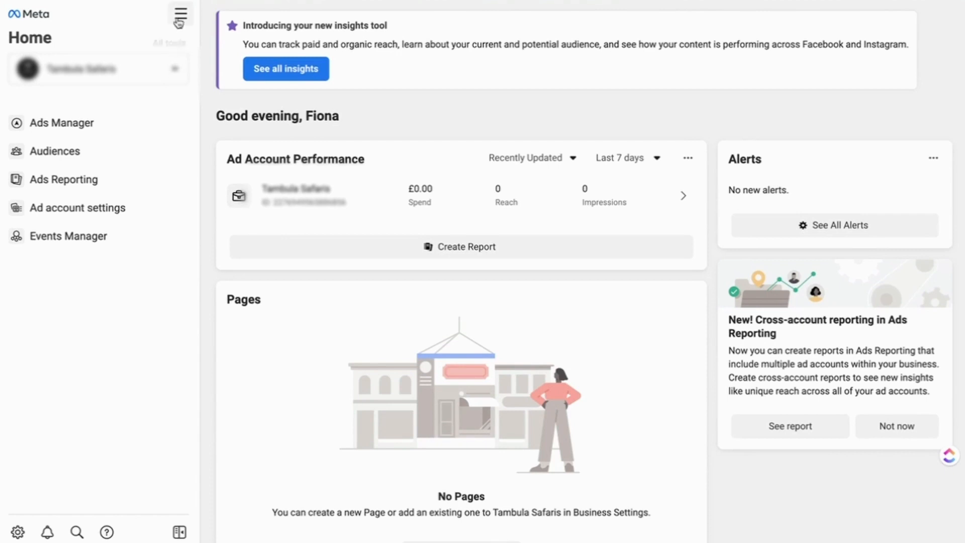
left_click(180, 14)
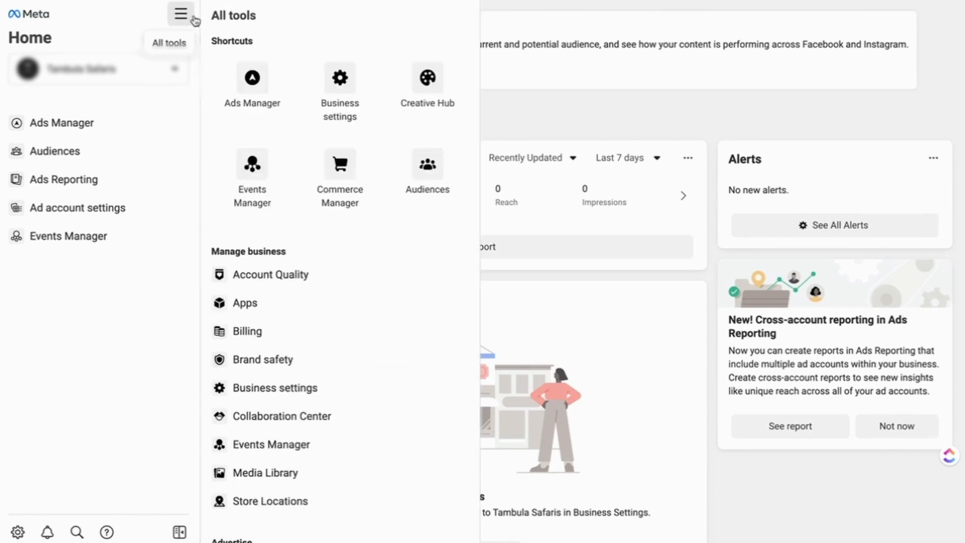
mouse_move(339, 86)
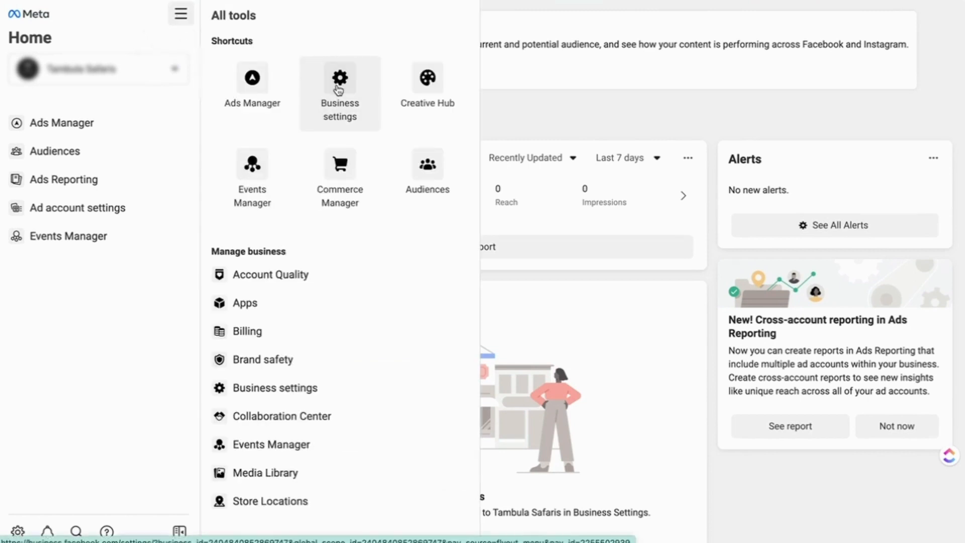
Step: Go to Business settings, expand Brand Safety and show the Domains page with tambulasafaris.com not verified
left_click(338, 94)
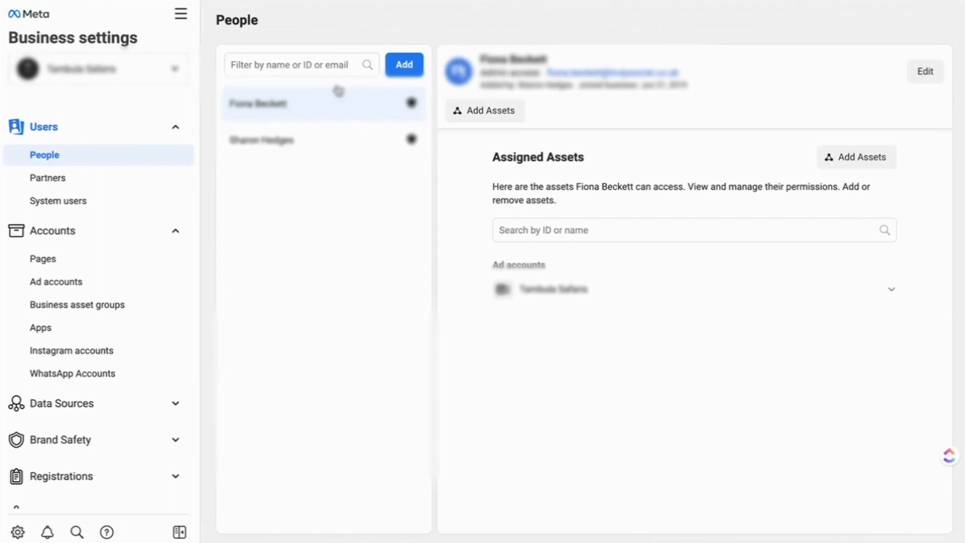
scroll("down", 3)
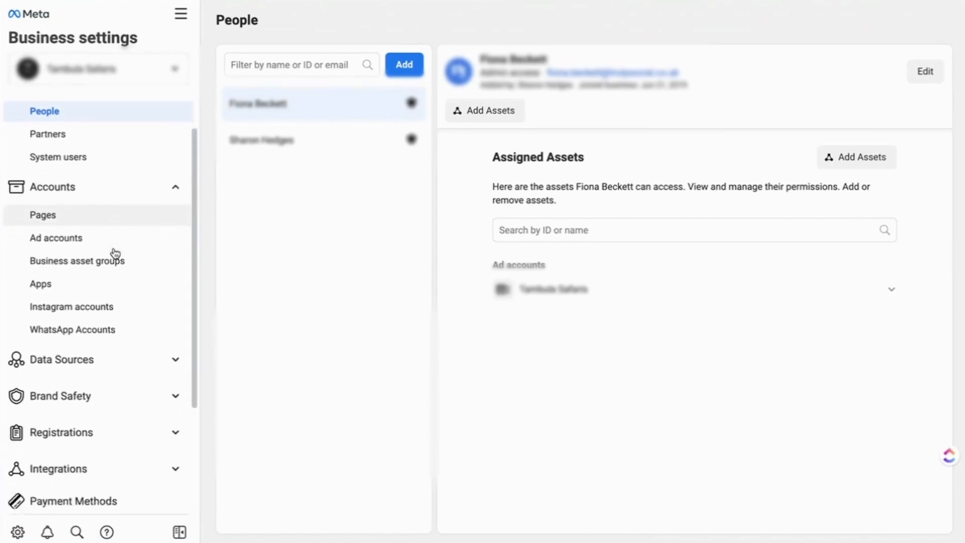
scroll("down", 3)
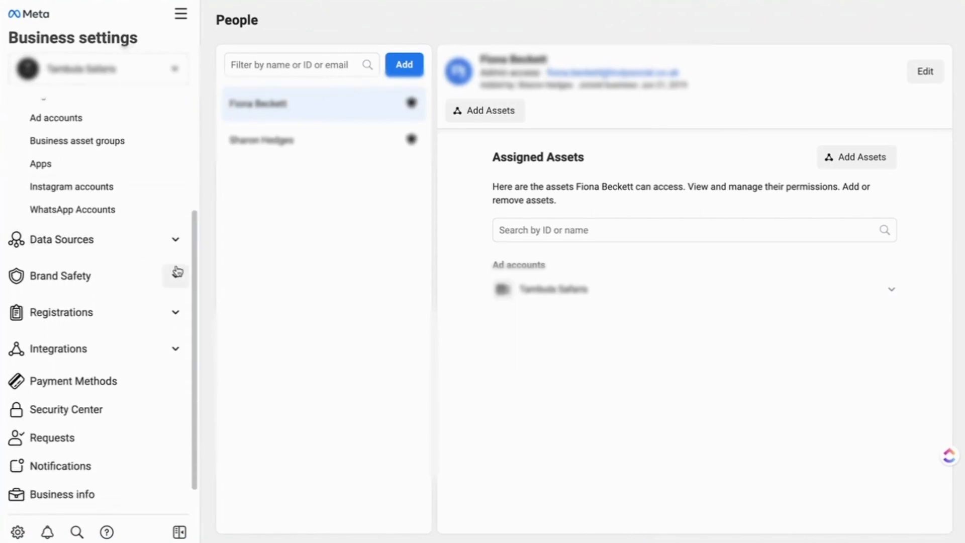
left_click(60, 276)
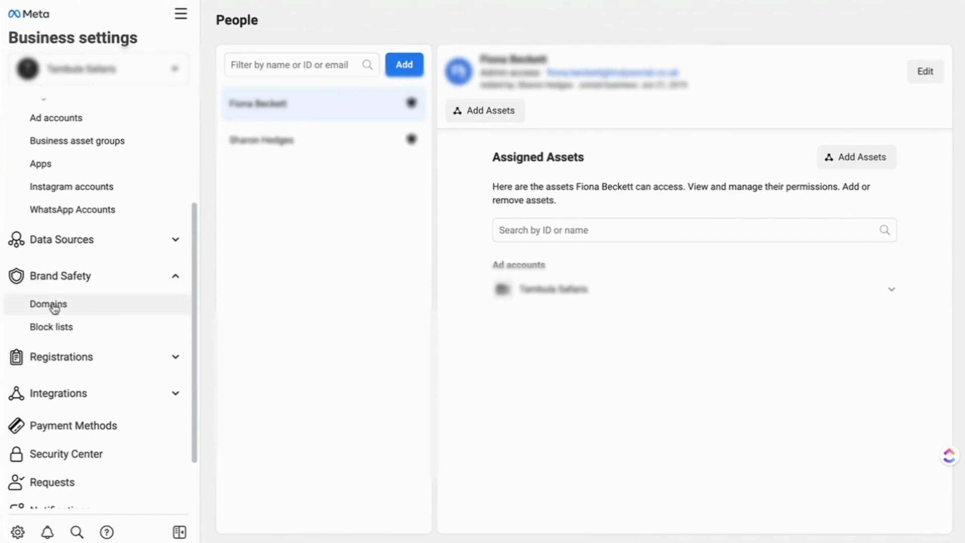
left_click(49, 303)
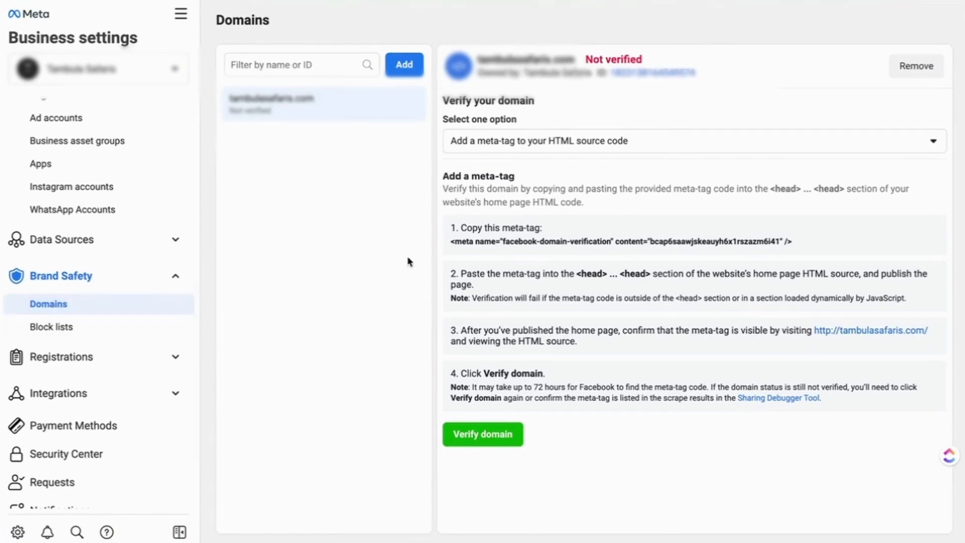
mouse_move(646, 35)
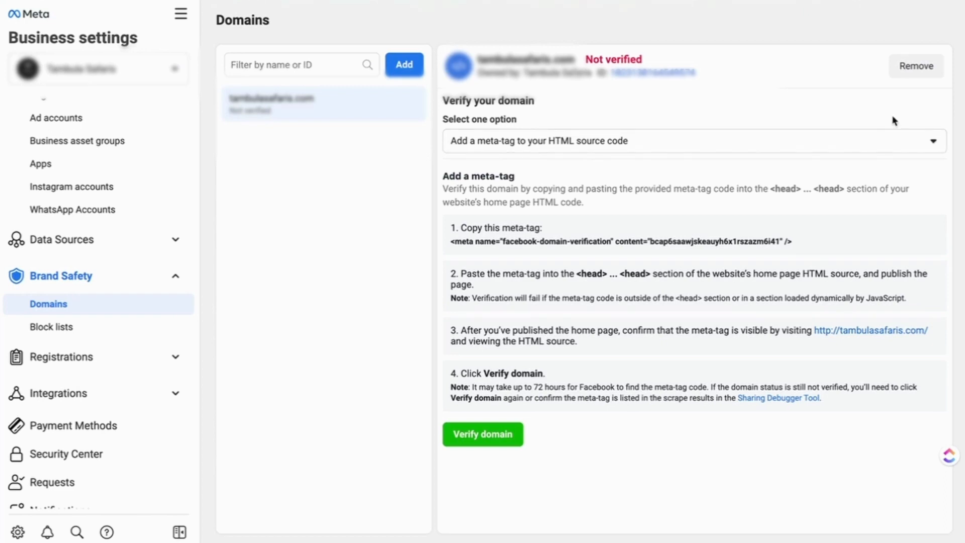
mouse_move(797, 231)
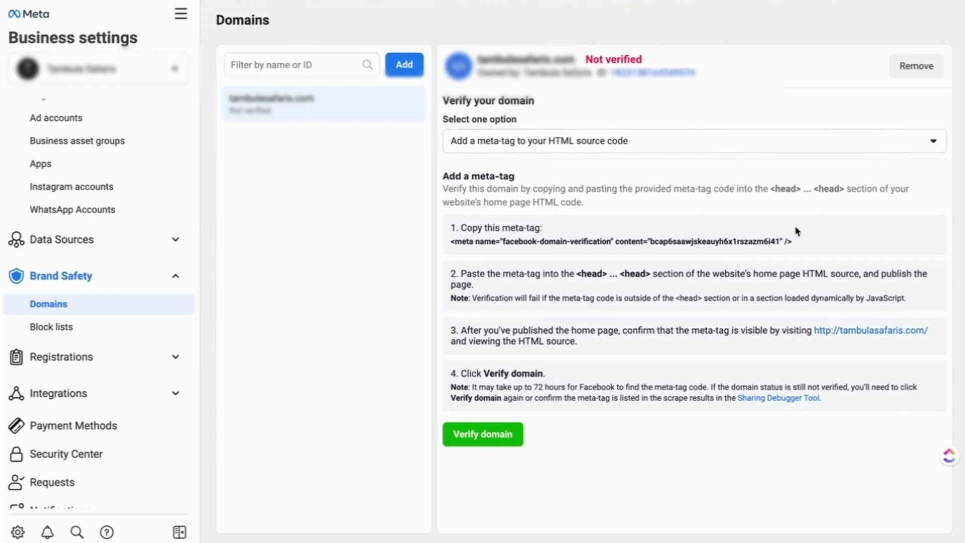
mouse_move(733, 259)
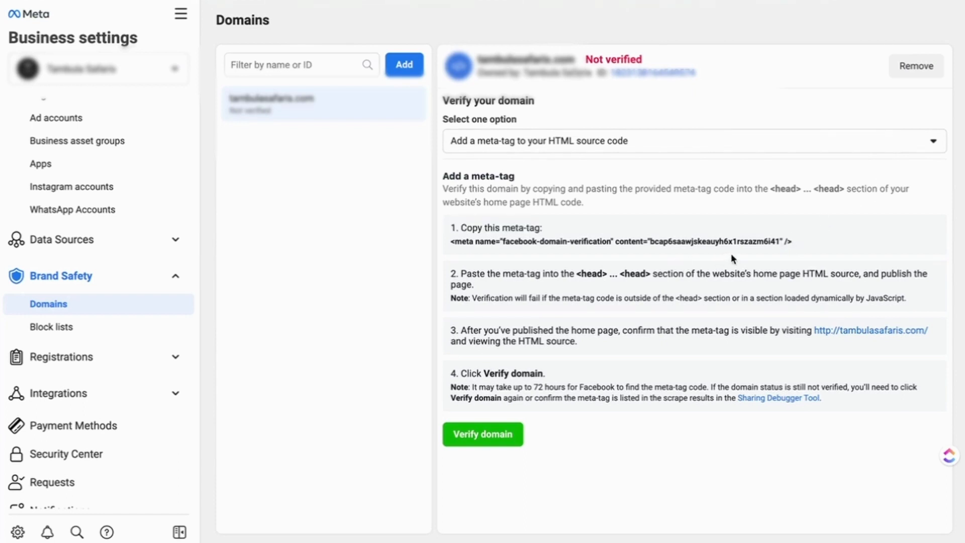
mouse_move(806, 247)
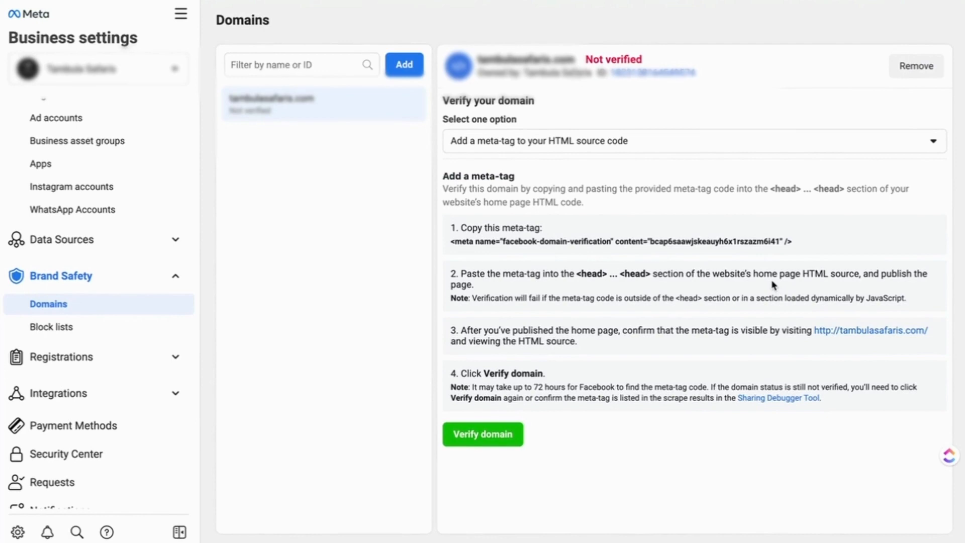
mouse_move(620, 292)
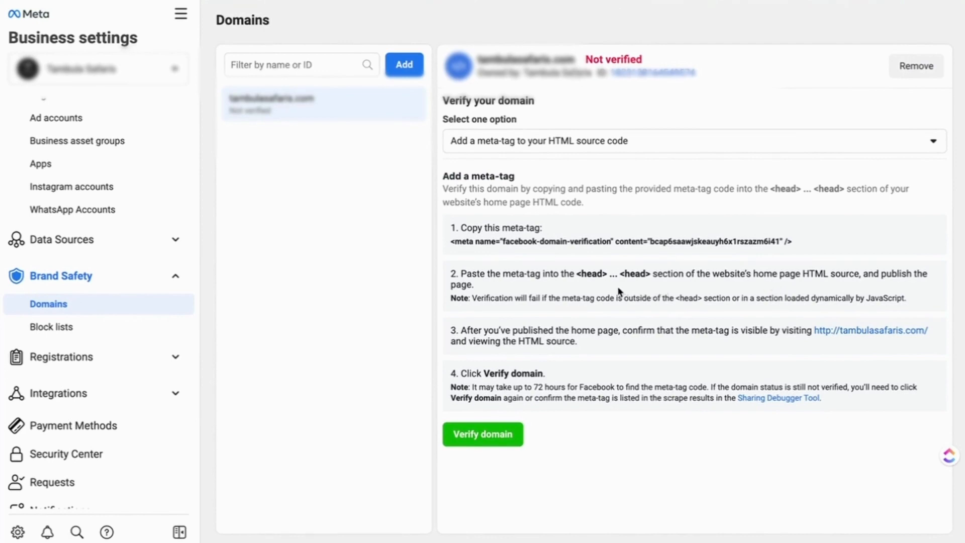
mouse_move(589, 275)
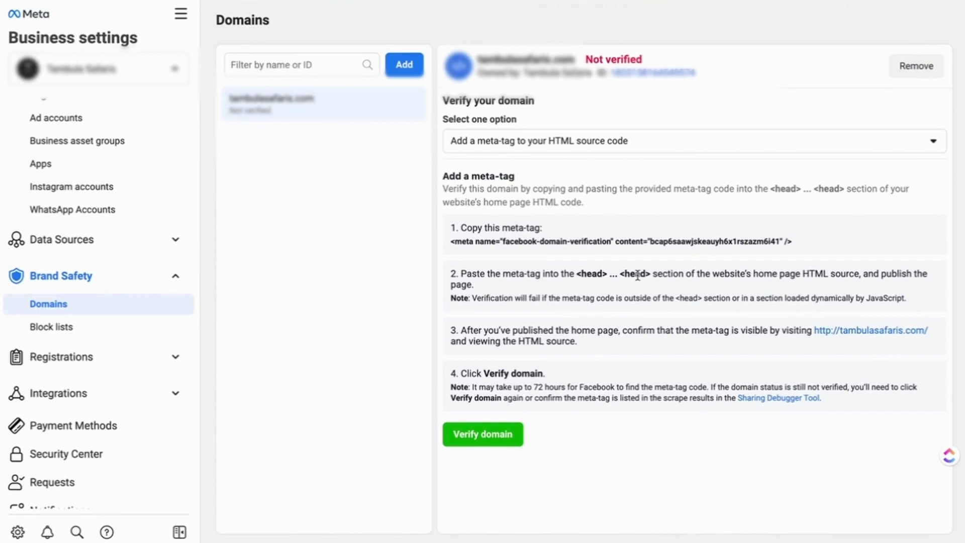
mouse_move(614, 287)
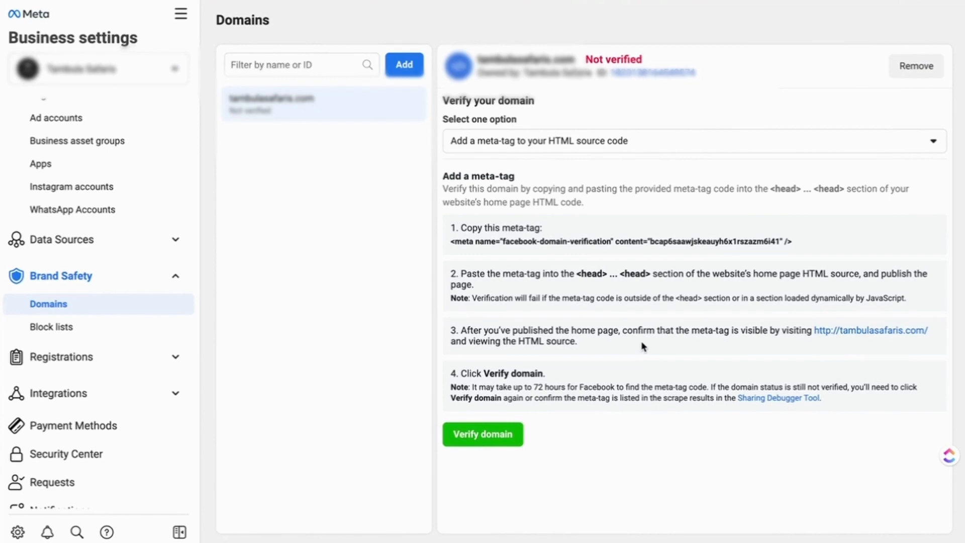
mouse_move(498, 491)
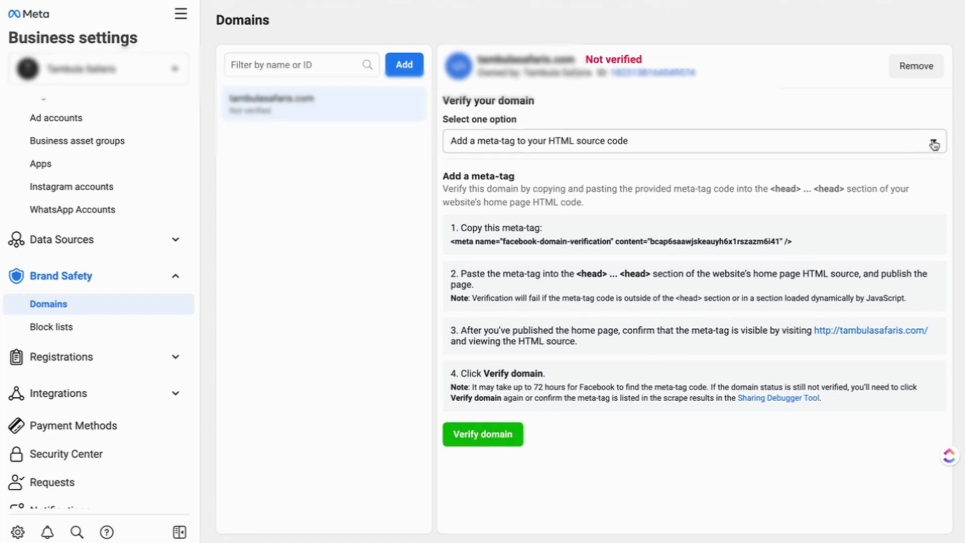
Step: Choose 'Upload an HTML file to your root directory' as the domain verification method
left_click(694, 141)
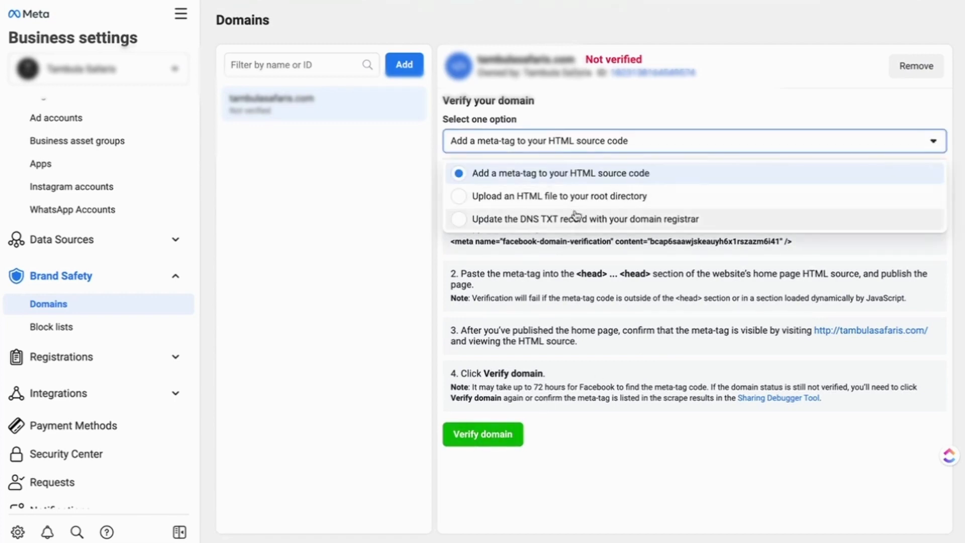
left_click(556, 196)
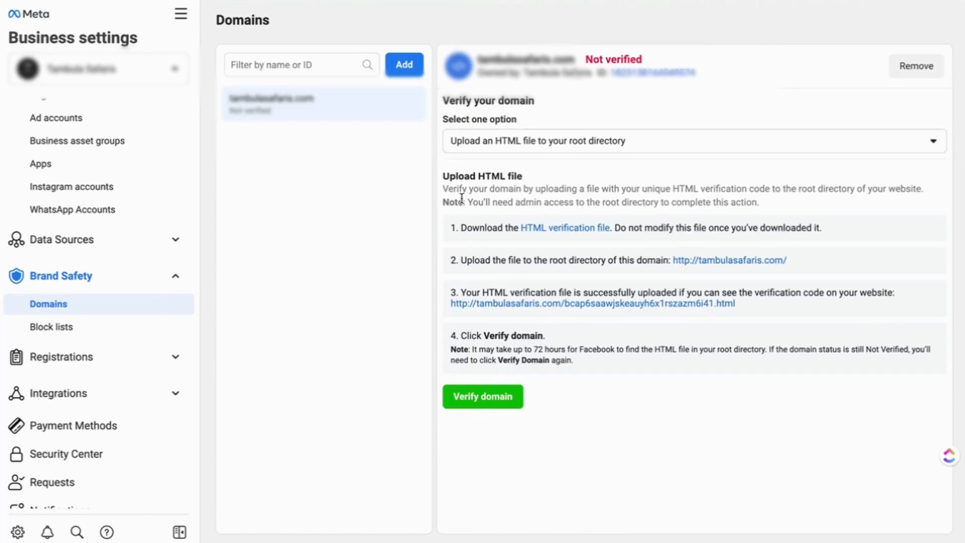
mouse_move(695, 174)
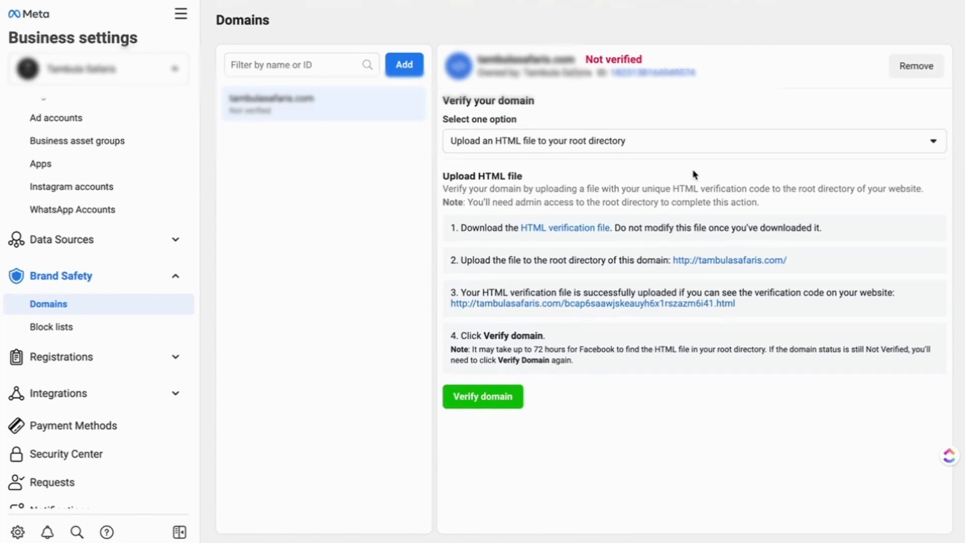
mouse_move(707, 360)
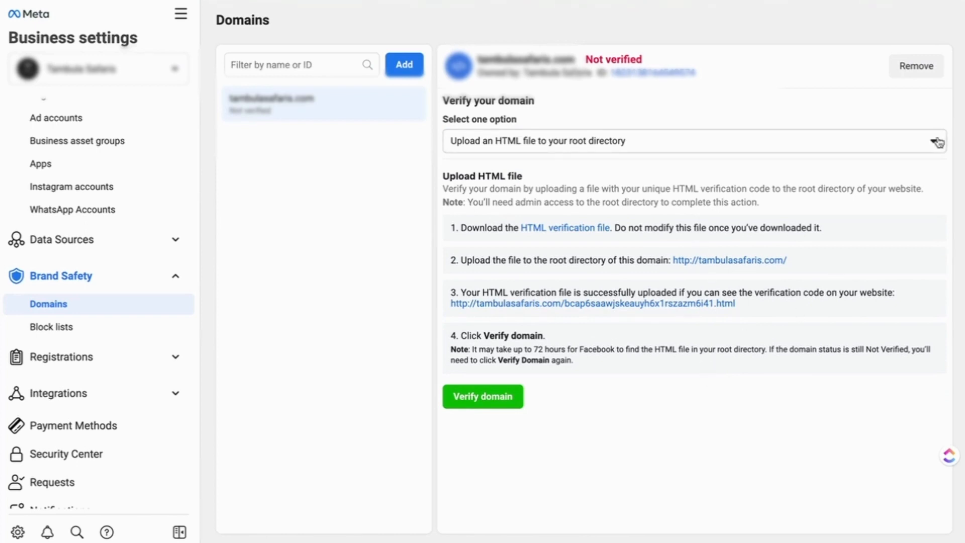
Step: Choose 'Update the DNS TXT record with your domain registrar' as the verification method
left_click(694, 141)
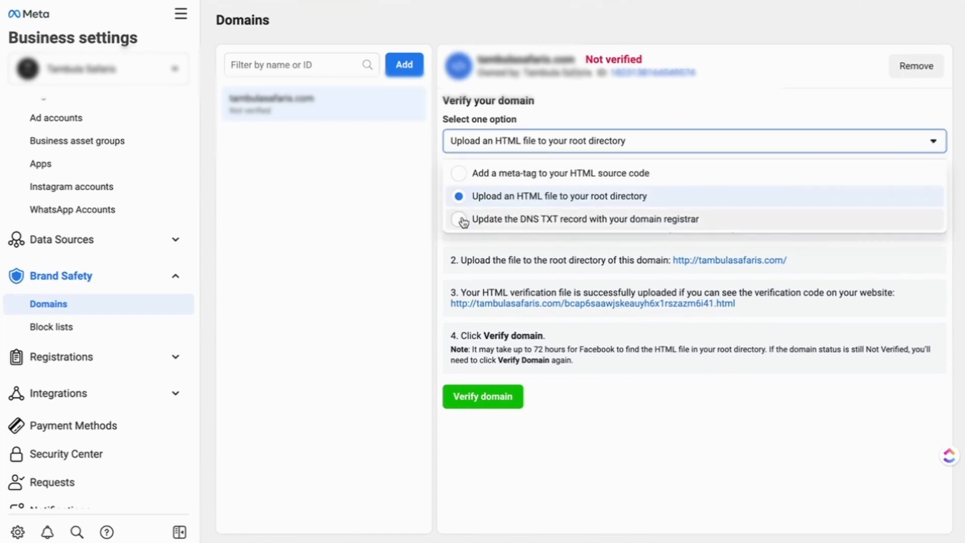
left_click(583, 219)
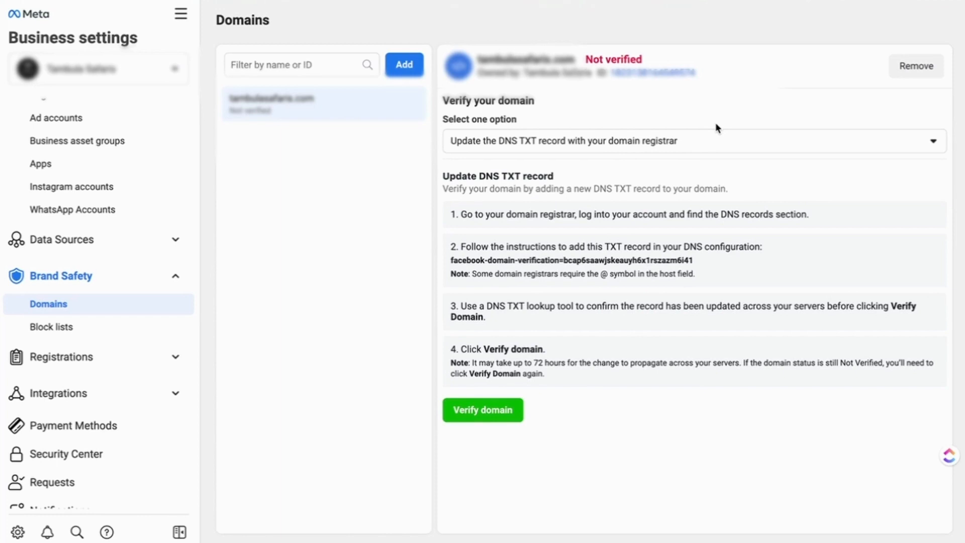
mouse_move(756, 120)
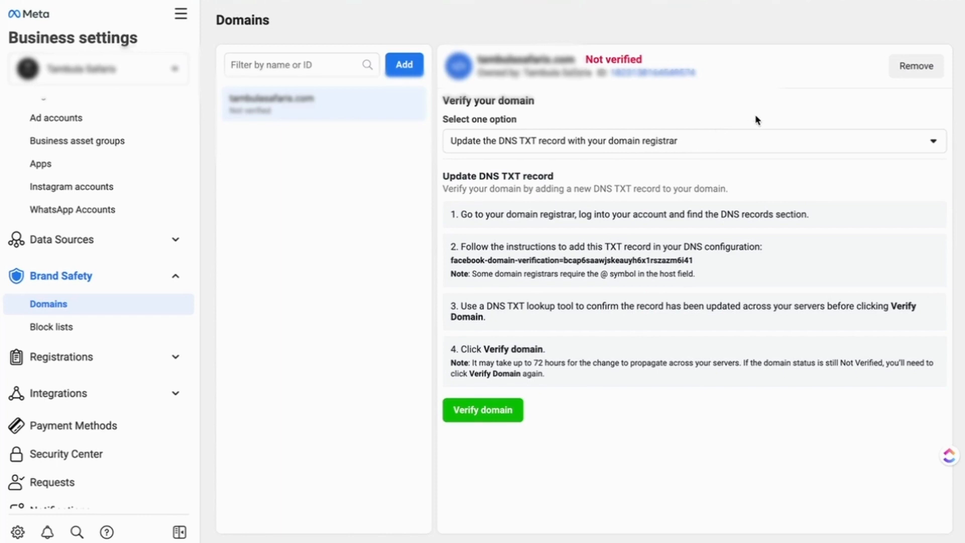
mouse_move(790, 229)
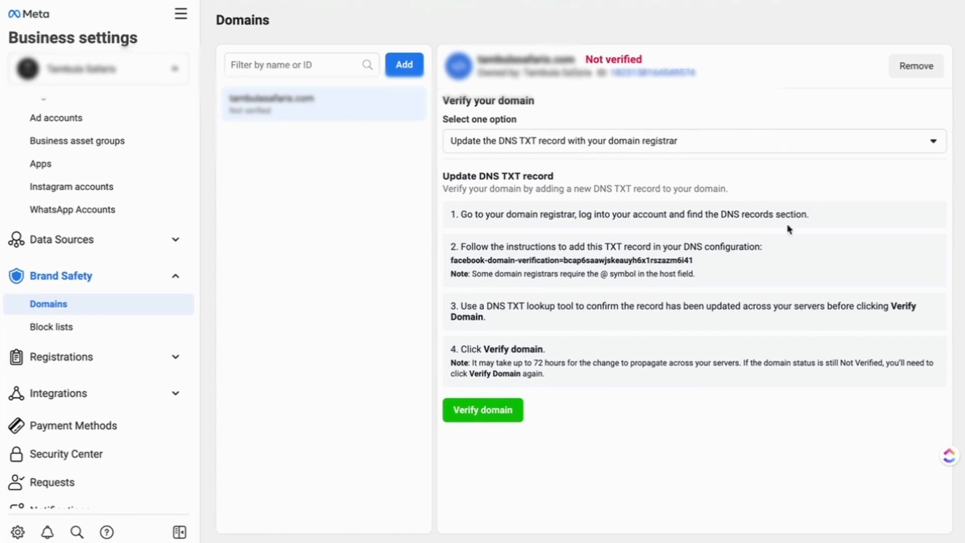
mouse_move(854, 260)
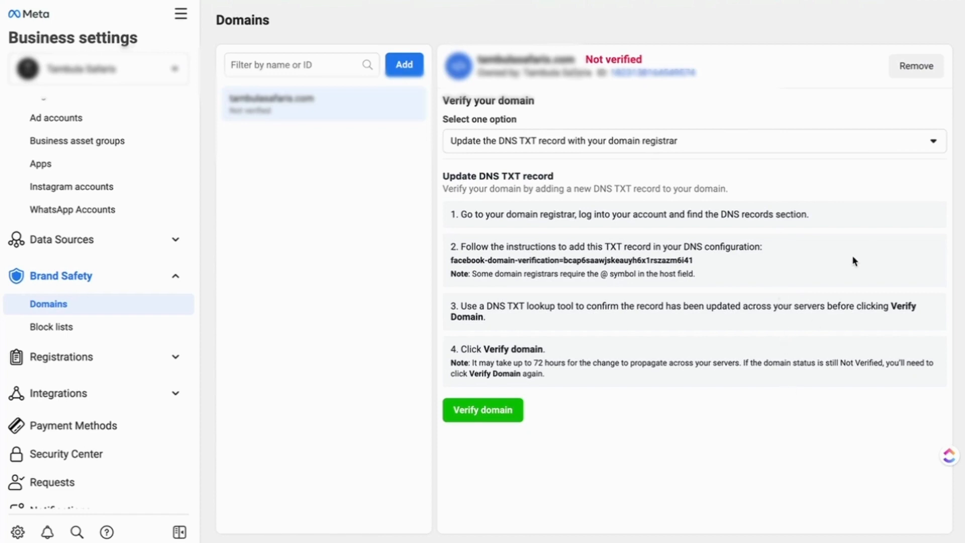
mouse_move(772, 359)
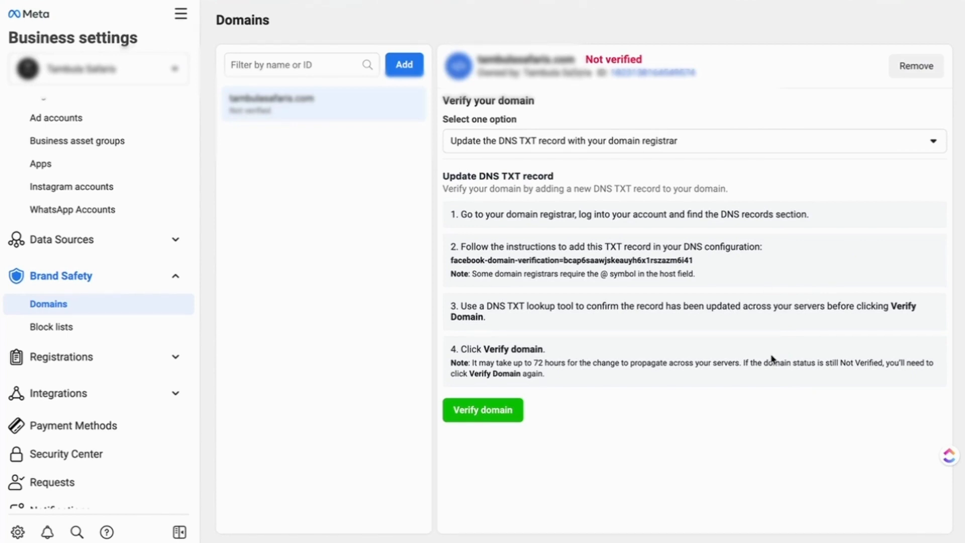
mouse_move(778, 126)
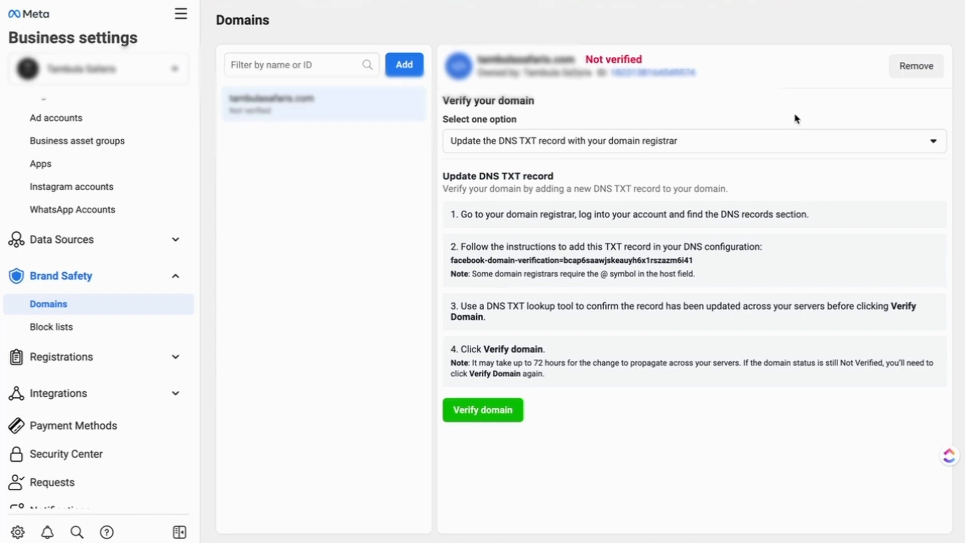
mouse_move(644, 459)
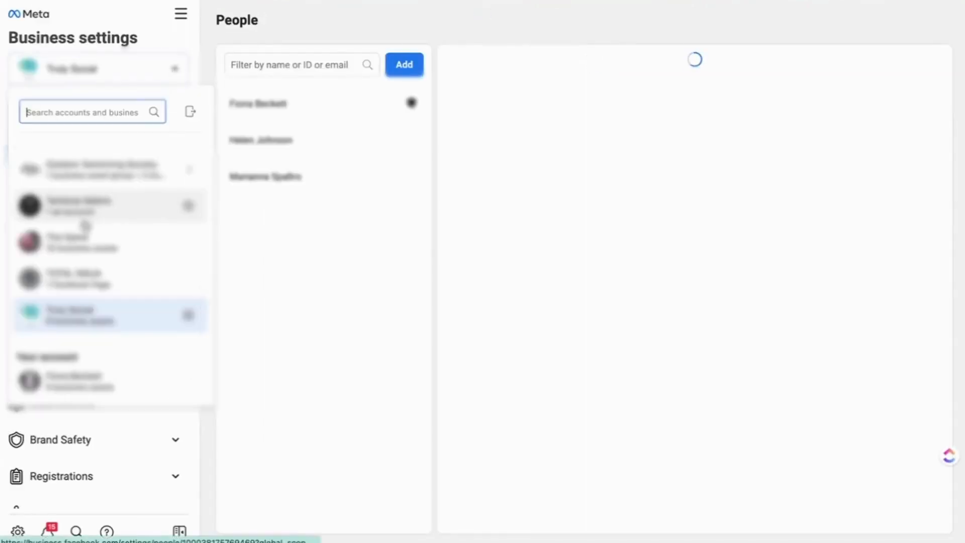
Step: Switch to another business and show its Domains page with the domain verified in green
left_click(98, 69)
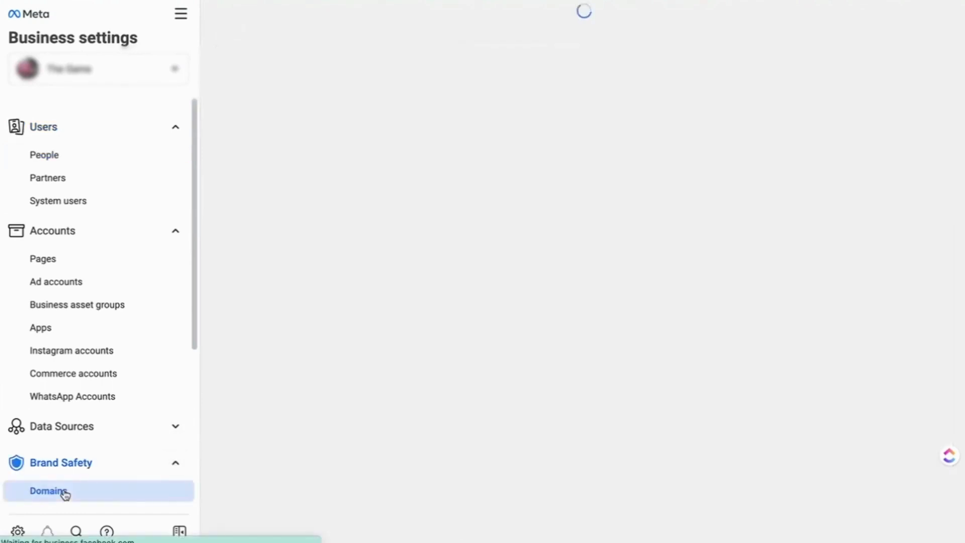
left_click(48, 491)
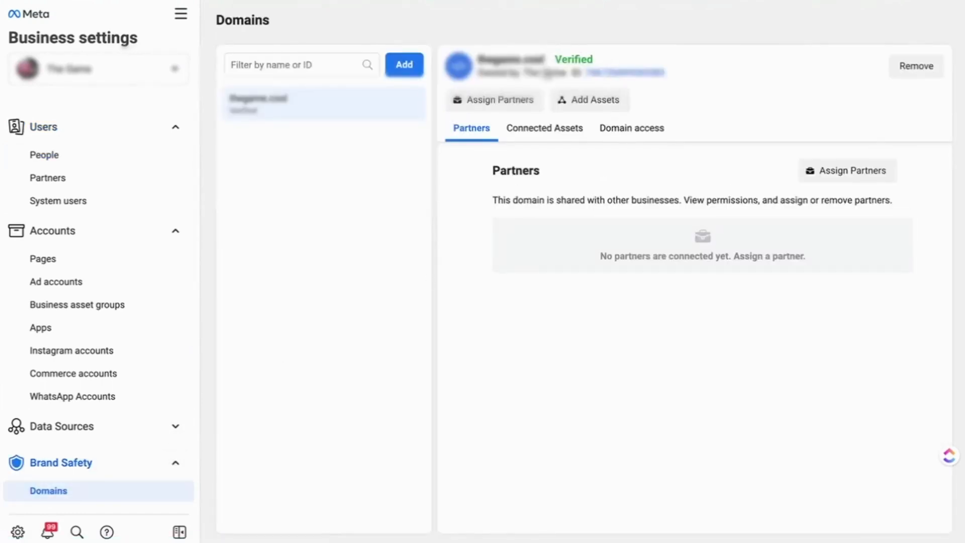